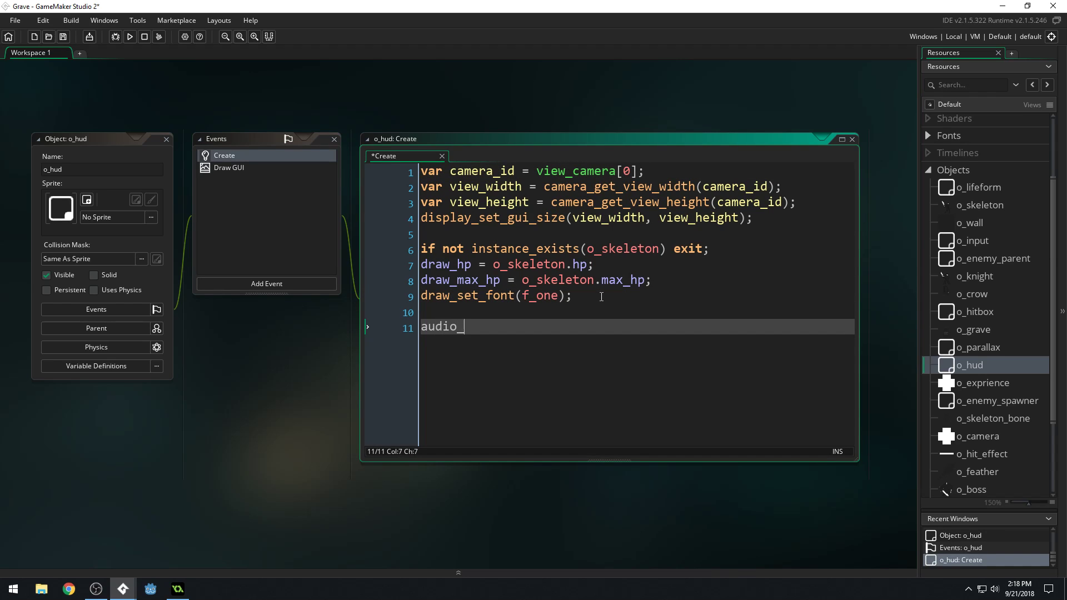
Step: Add audio_play_sound(a_music, 4, in o_hud's Create event, then run the game
type("play_sound(a_music, 4,")
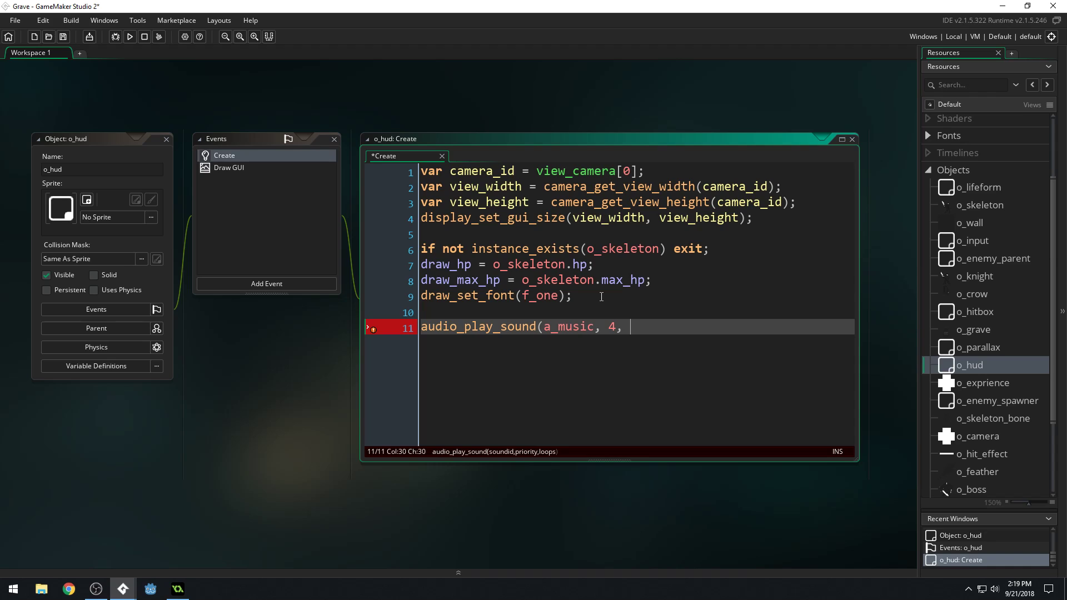
left_click(129, 37)
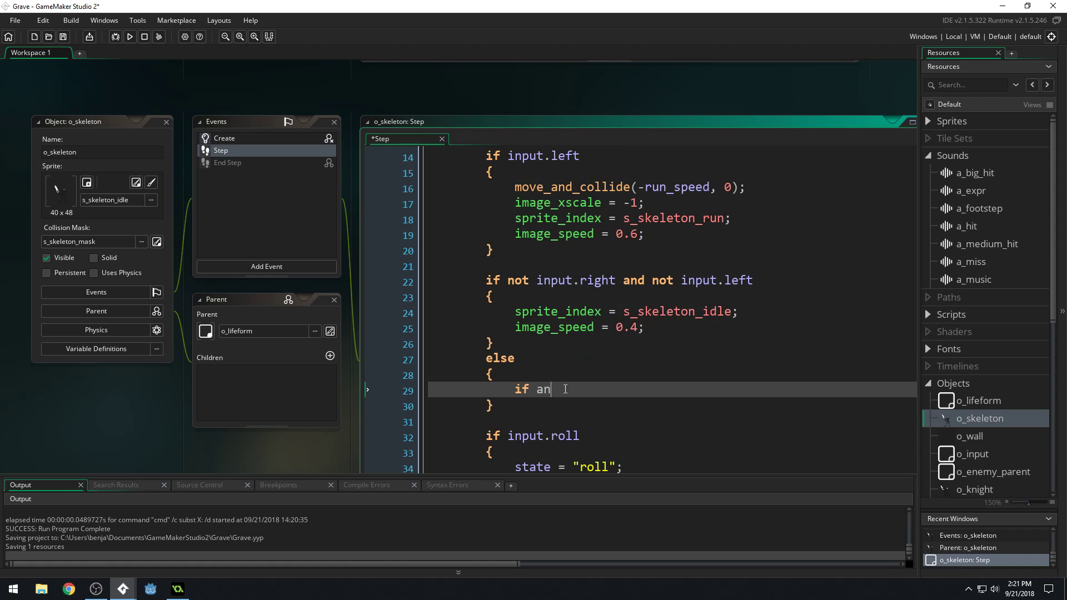
Step: Write if animation_hit_frame(2) or animation_hit_frame(...) in o_skeleton's Step else branch
type("imation_hit_frame(2) or animation")
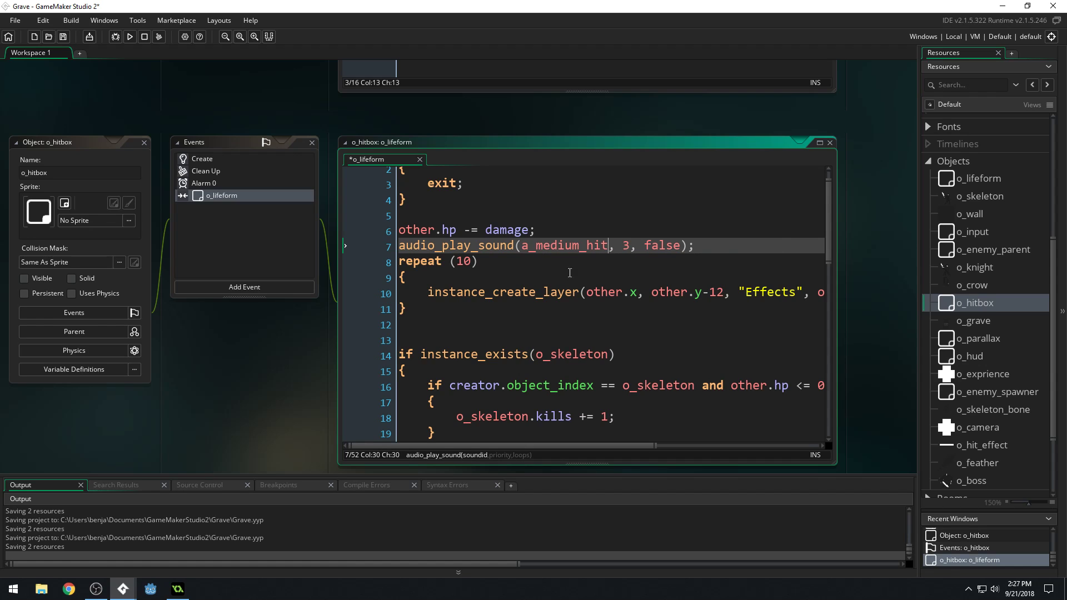
Step: Run the game to test the a_medium_hit sound on hitbox collisions
left_click(129, 37)
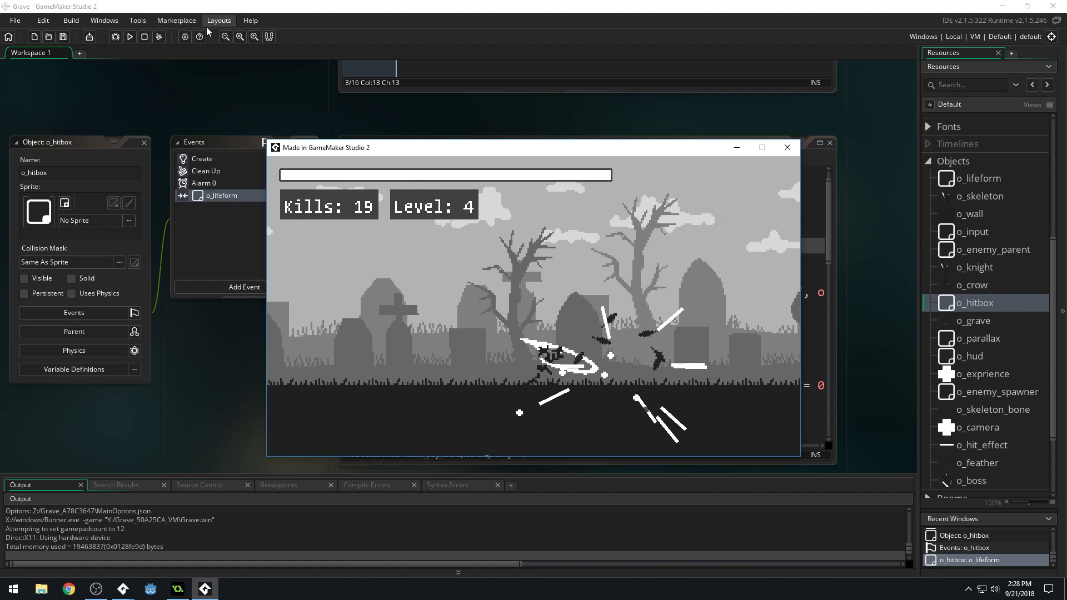